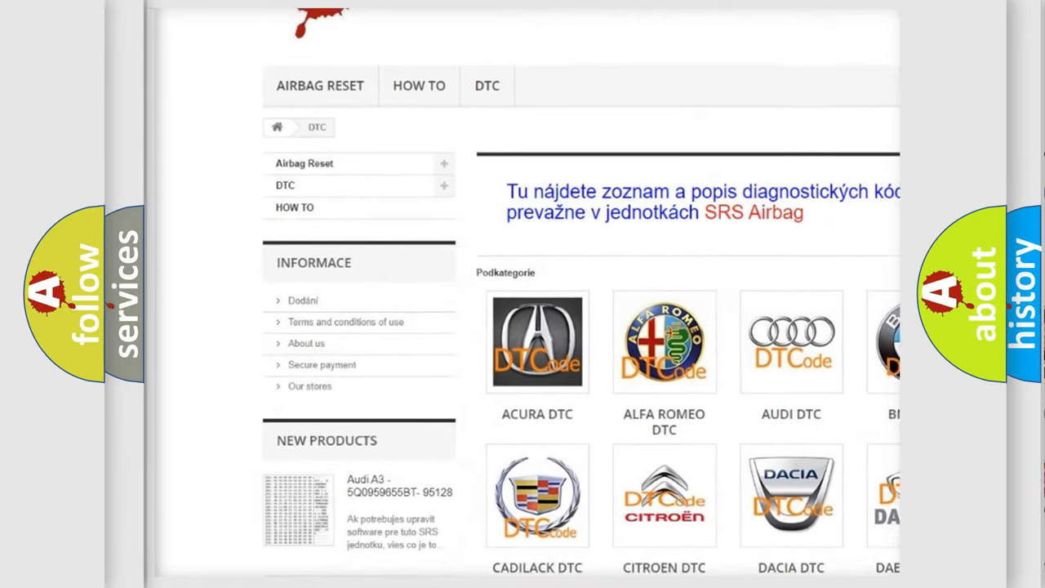
pyautogui.scroll(-3)
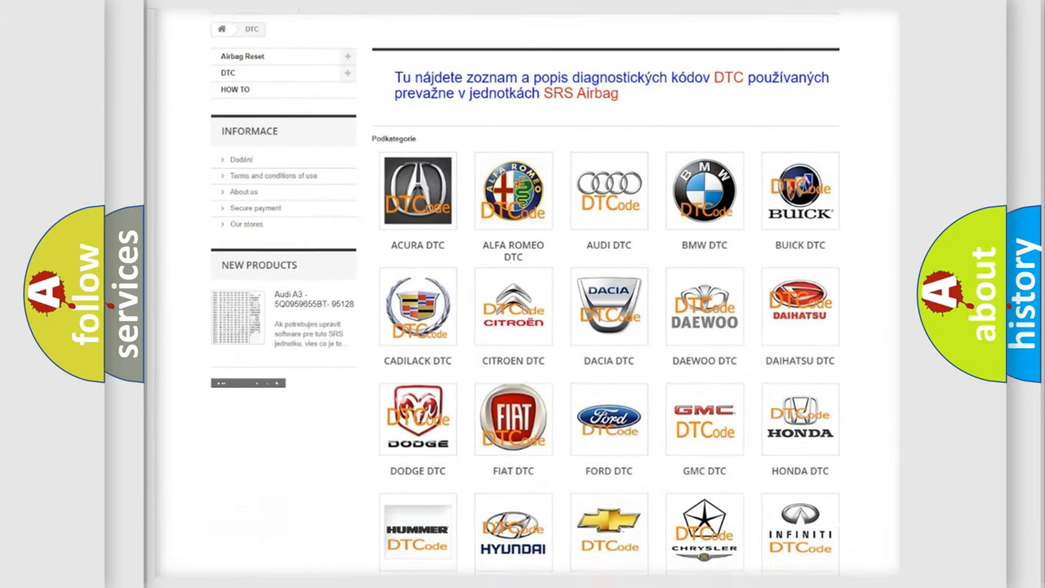
pyautogui.scroll(-3)
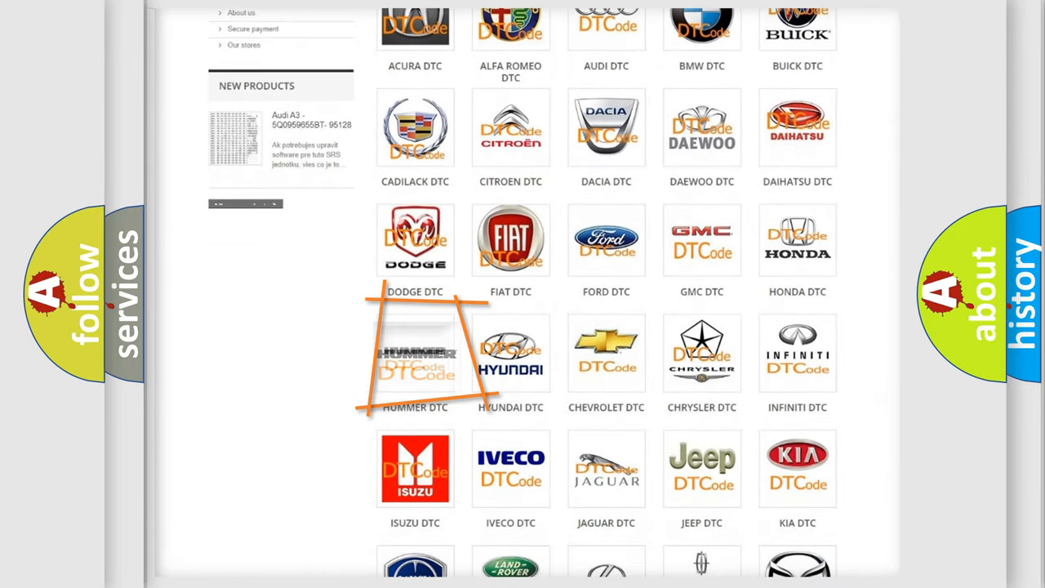